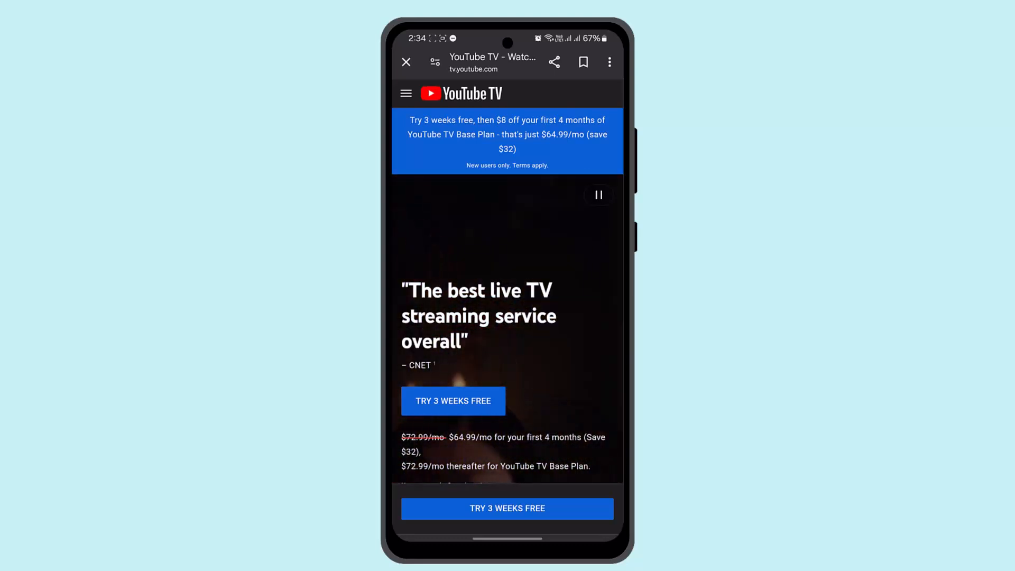
- Start the 3-week free trial and choose a Google account to continue to onboarding
scroll(down, 3)
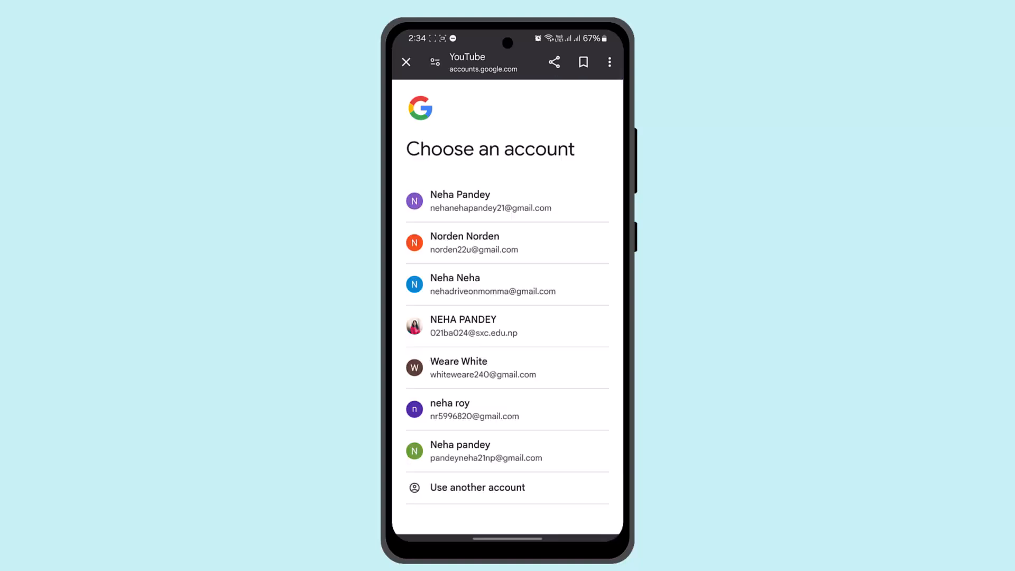
click(507, 366)
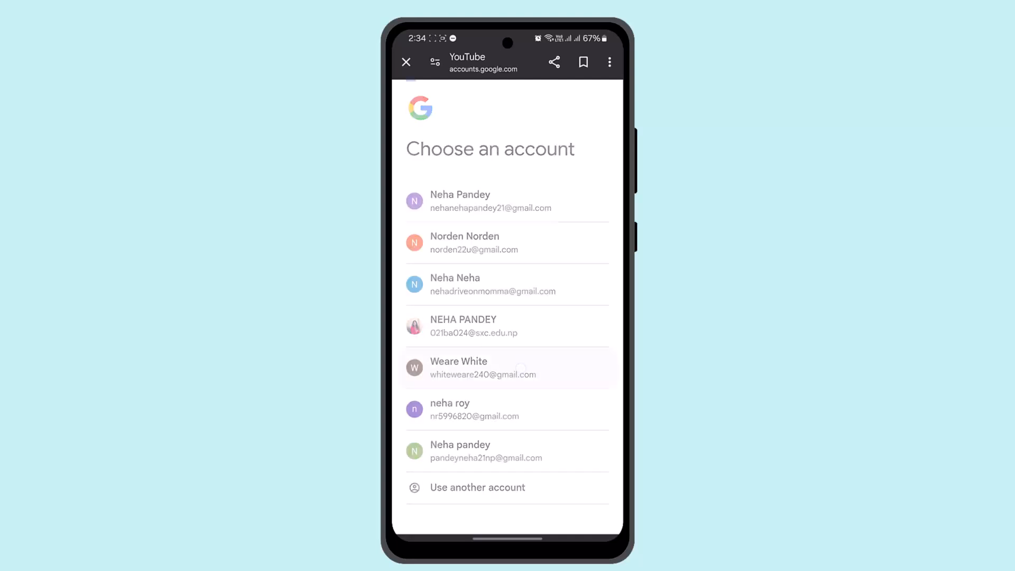
click(507, 368)
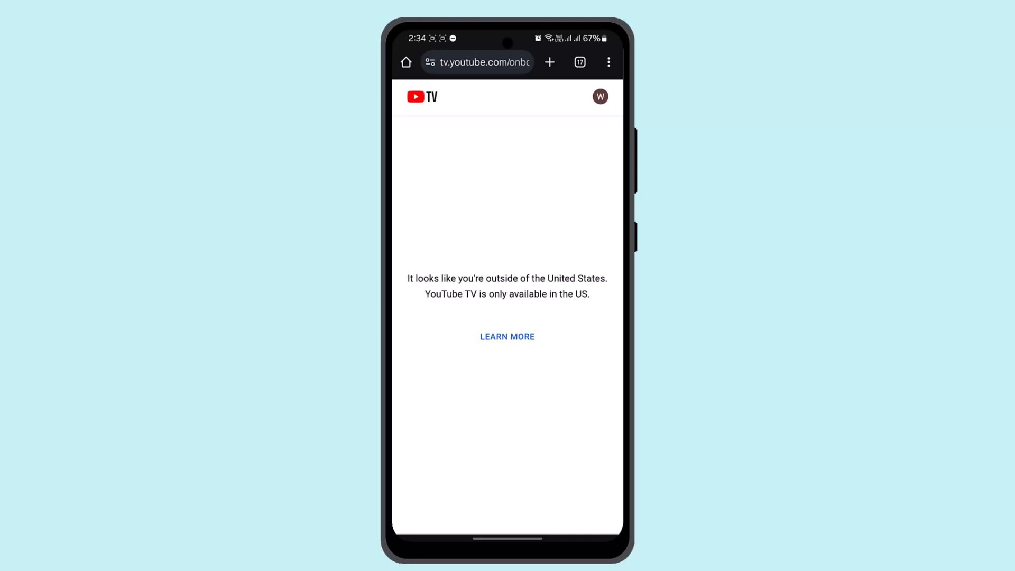